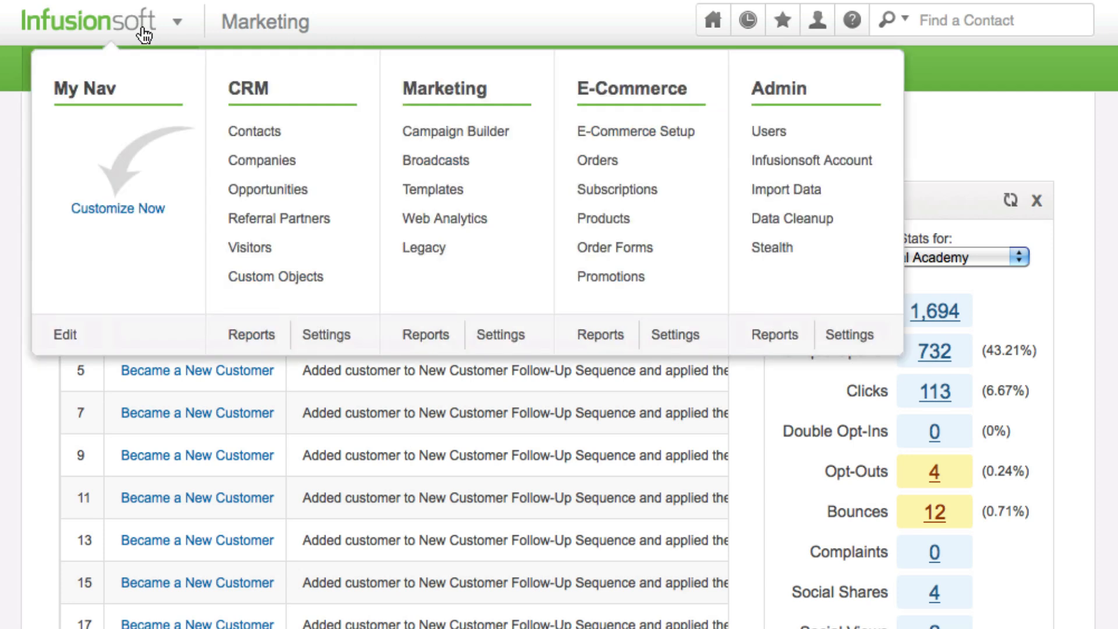
{"action": "mouse_move", "coordinate": [456, 131]}
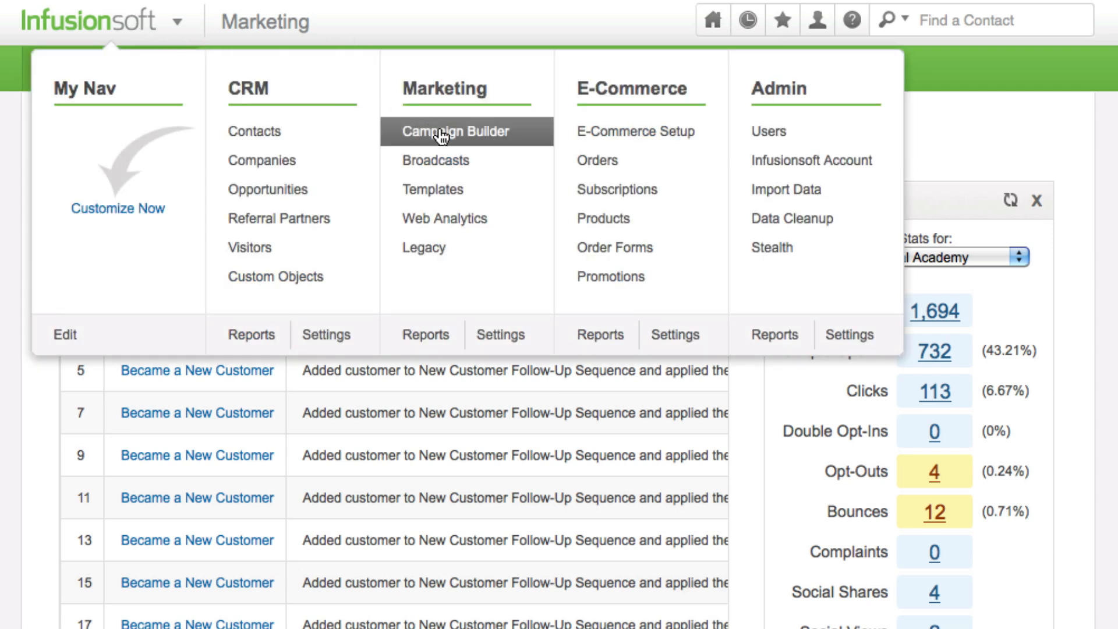
Go to Marketing > Campaign Builder to list the existing campaigns.
{"action": "left_click", "coordinate": [455, 132]}
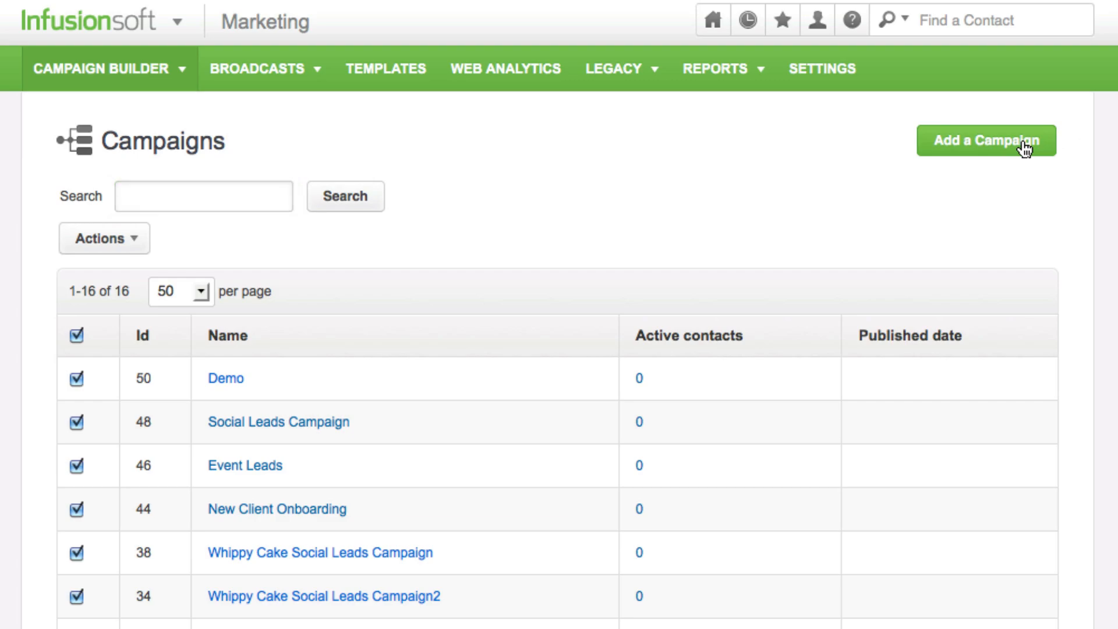
Create a new campaign named 'Campaign1' and land on its empty canvas.
{"action": "left_click", "coordinate": [986, 139]}
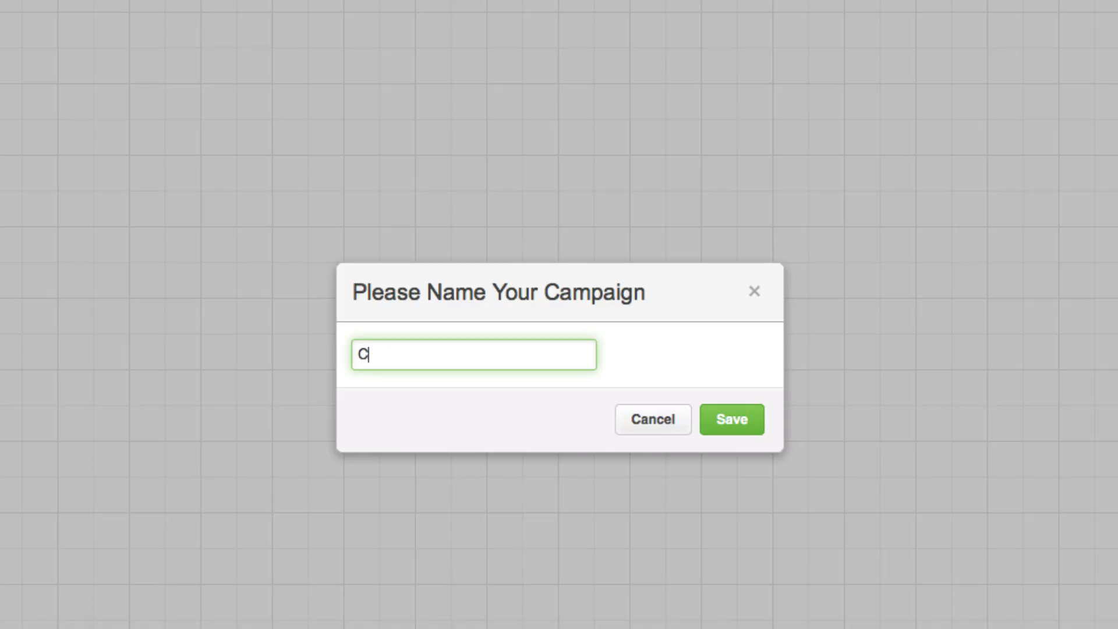
{"action": "type", "text": "Campaign1"}
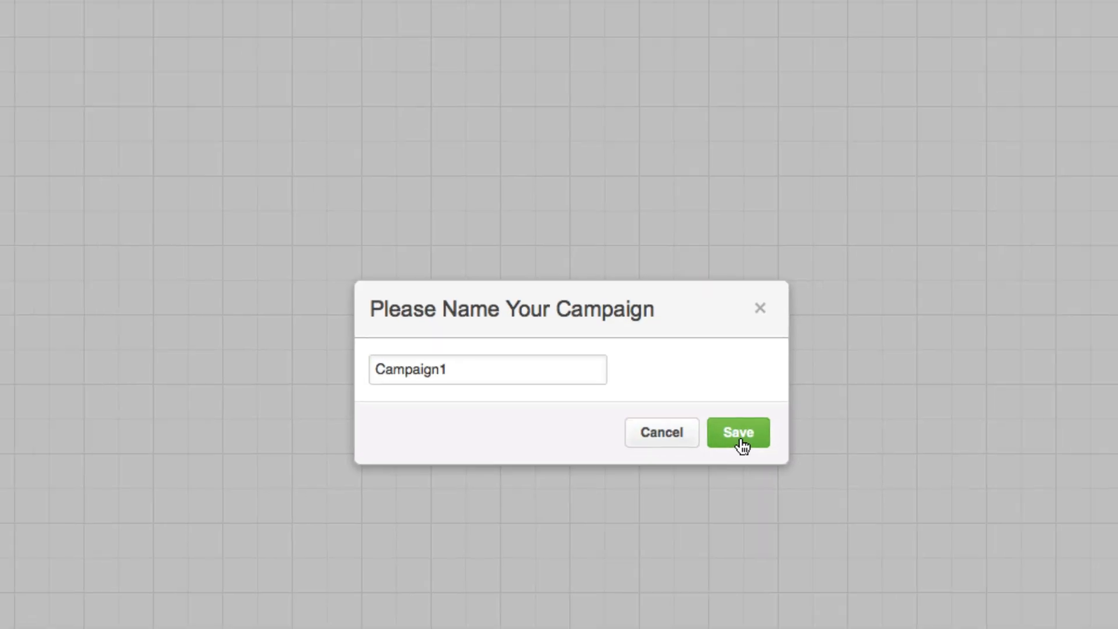
{"action": "left_click", "coordinate": [739, 432]}
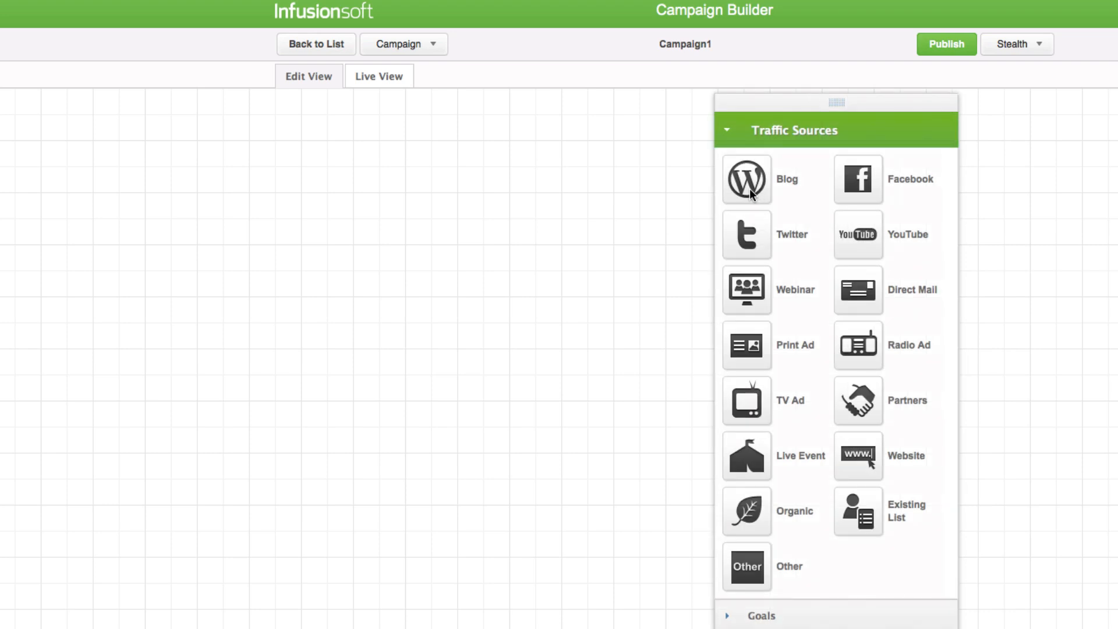
Place Blog, Twitter and Facebook traffic sources stacked vertically on the canvas's left.
{"action": "left_click_drag", "start_coordinate": [747, 178], "coordinate": [291, 235]}
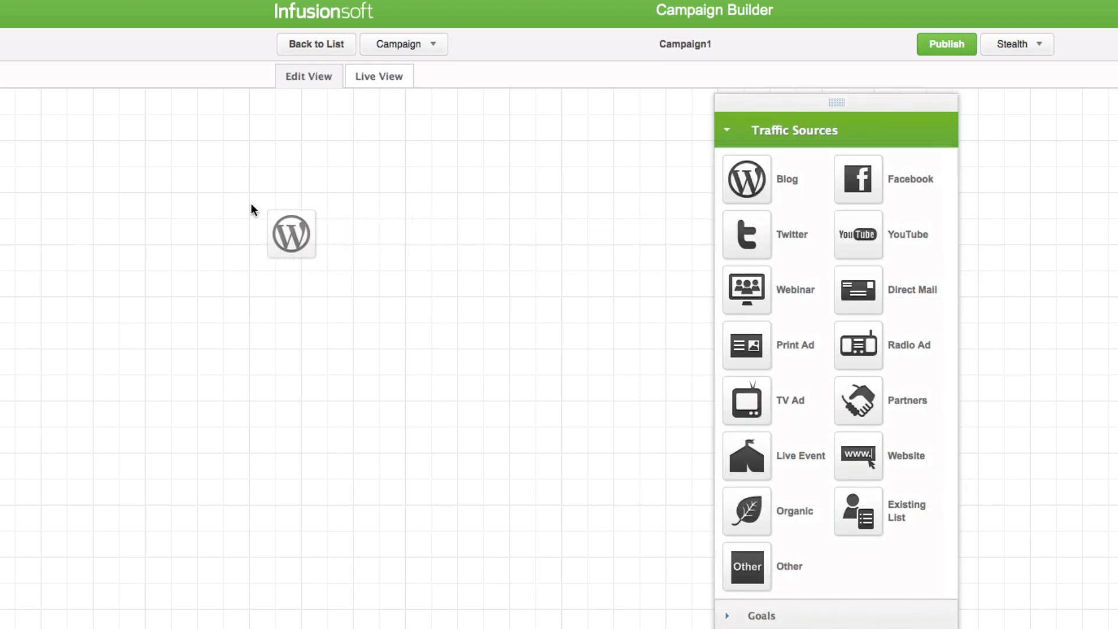
{"action": "left_click_drag", "start_coordinate": [292, 234], "coordinate": [304, 205]}
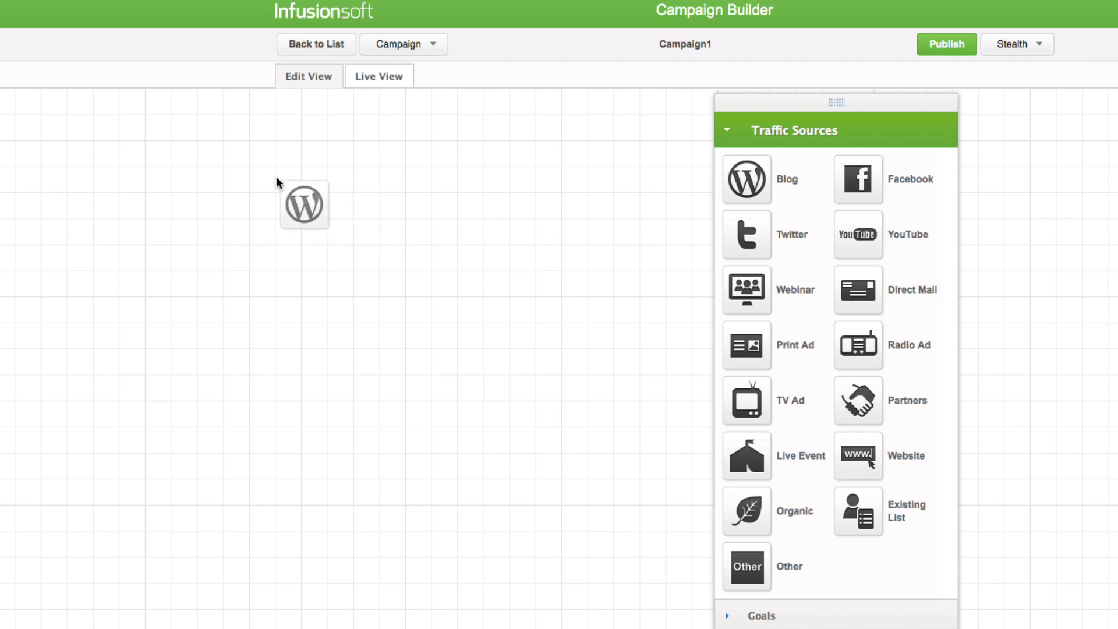
{"action": "left_click", "coordinate": [302, 205]}
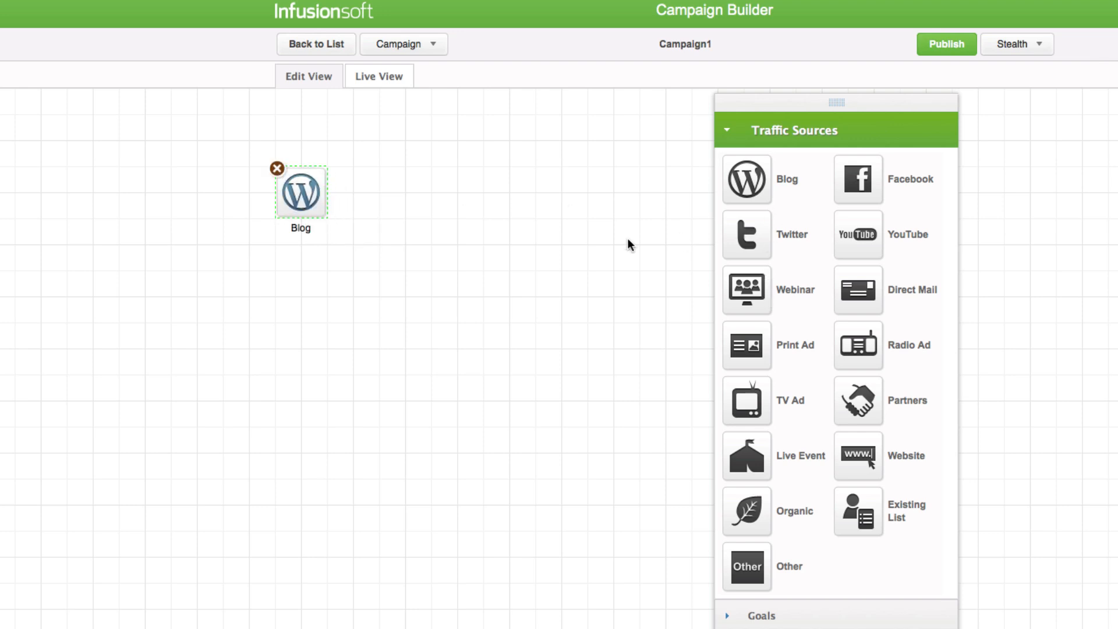
{"action": "left_click_drag", "start_coordinate": [746, 235], "coordinate": [300, 269]}
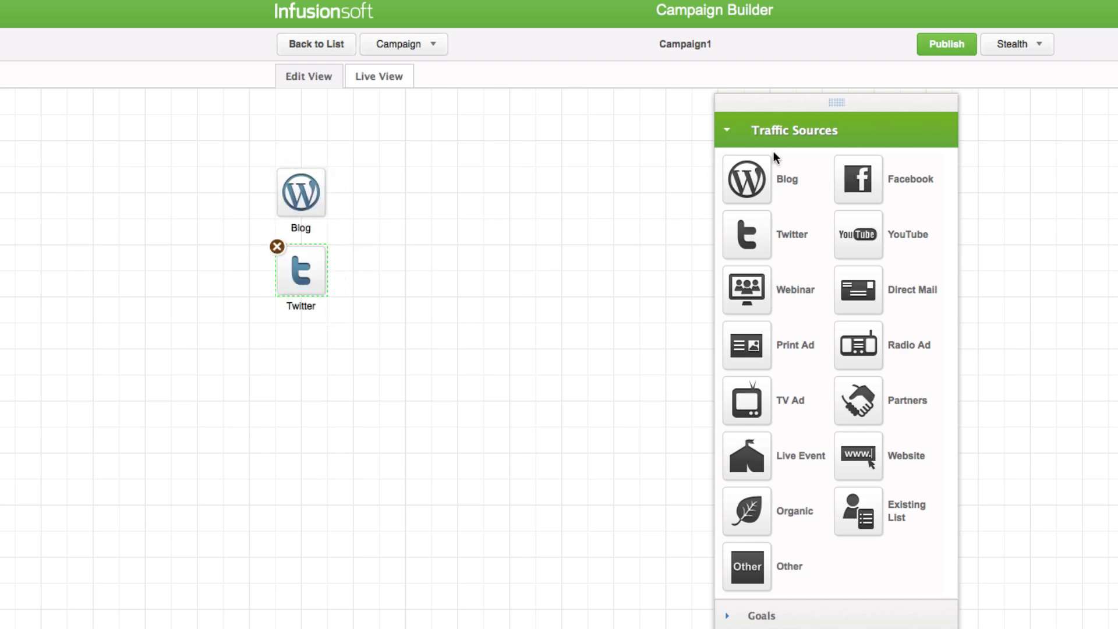
{"action": "left_click_drag", "start_coordinate": [858, 180], "coordinate": [315, 364]}
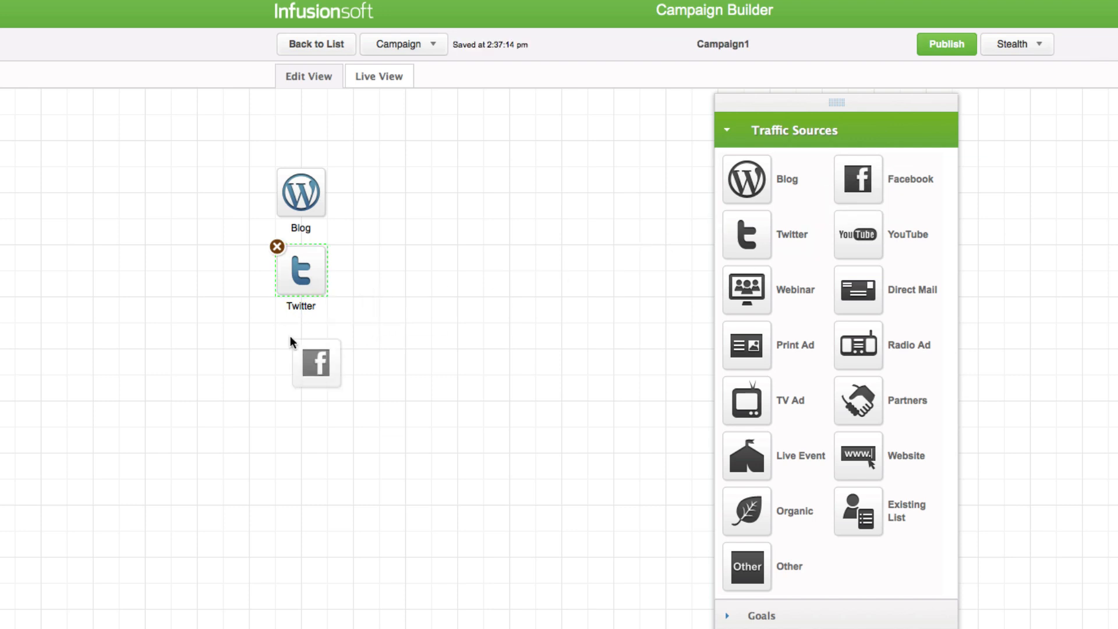
{"action": "left_click_drag", "start_coordinate": [316, 363], "coordinate": [301, 350]}
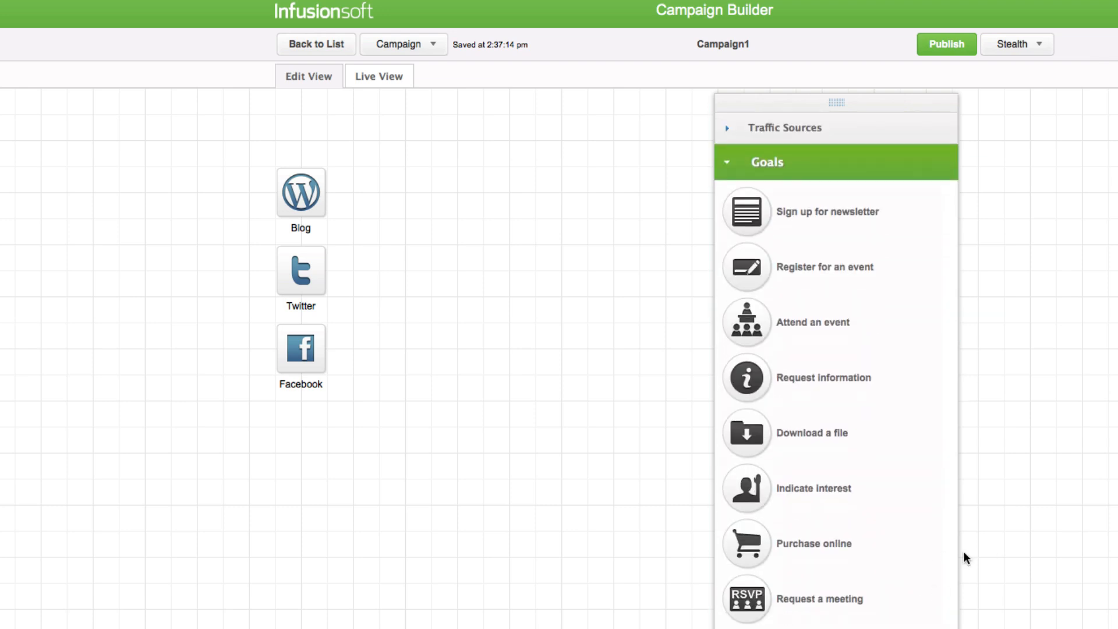
{"action": "mouse_move", "coordinate": [1083, 372]}
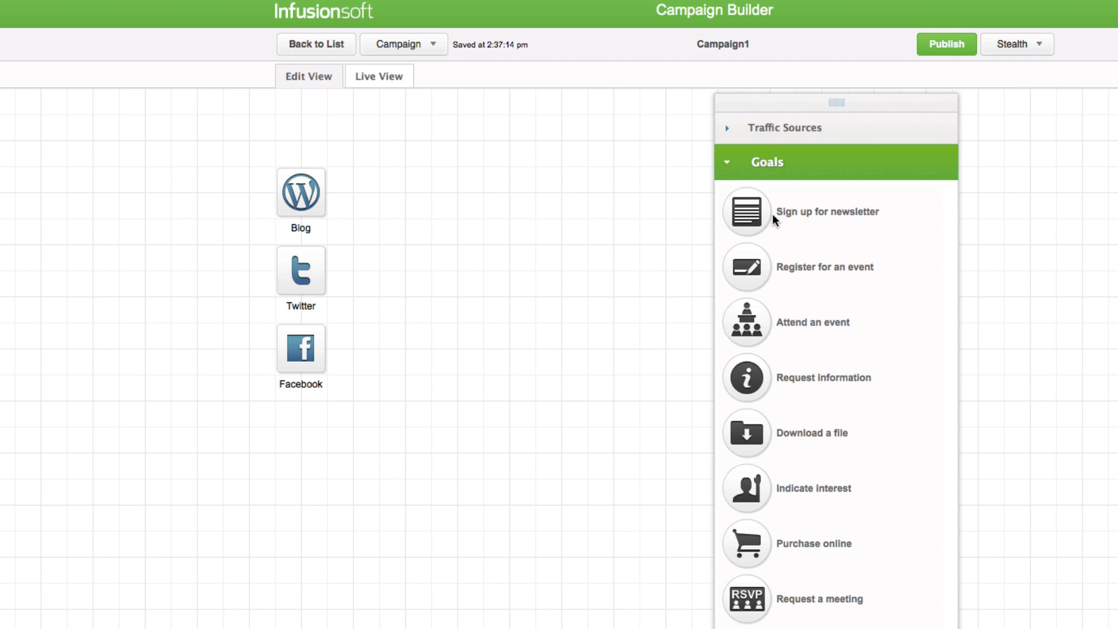
Add a 'Sign up for newsletter' goal to the right of the traffic sources.
{"action": "left_click_drag", "start_coordinate": [747, 212], "coordinate": [412, 277]}
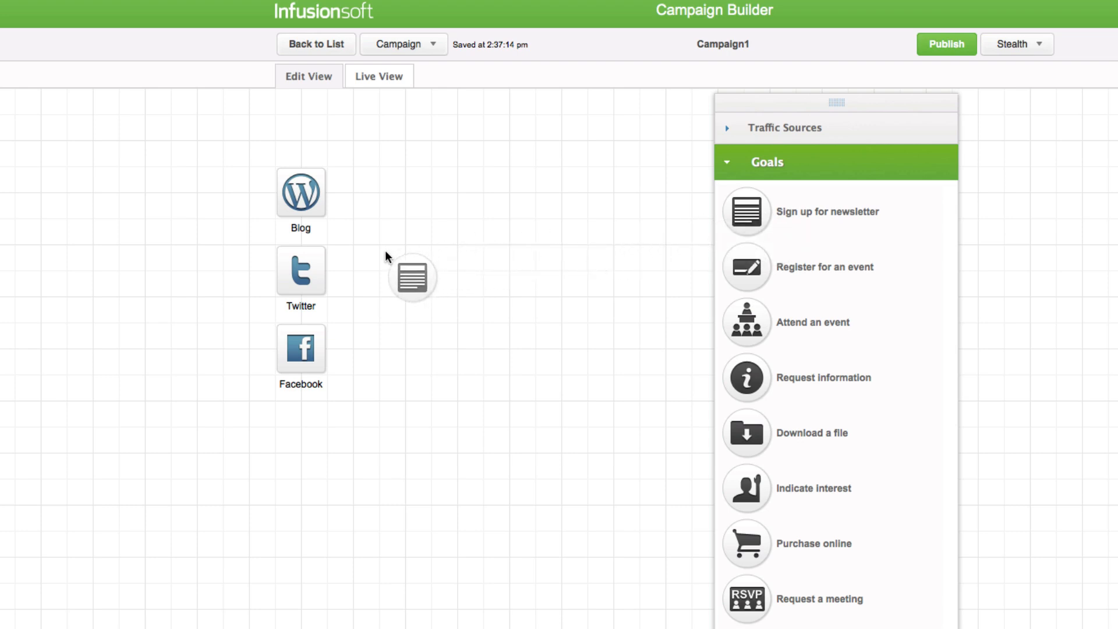
{"action": "left_click_drag", "start_coordinate": [746, 210], "coordinate": [404, 275]}
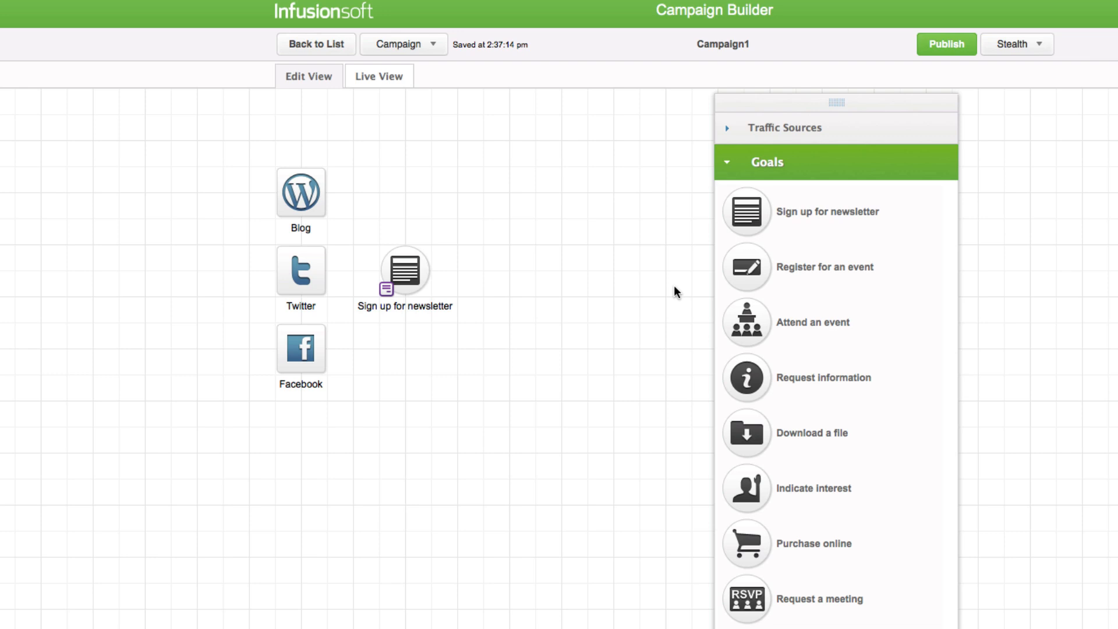
{"action": "mouse_move", "coordinate": [670, 292]}
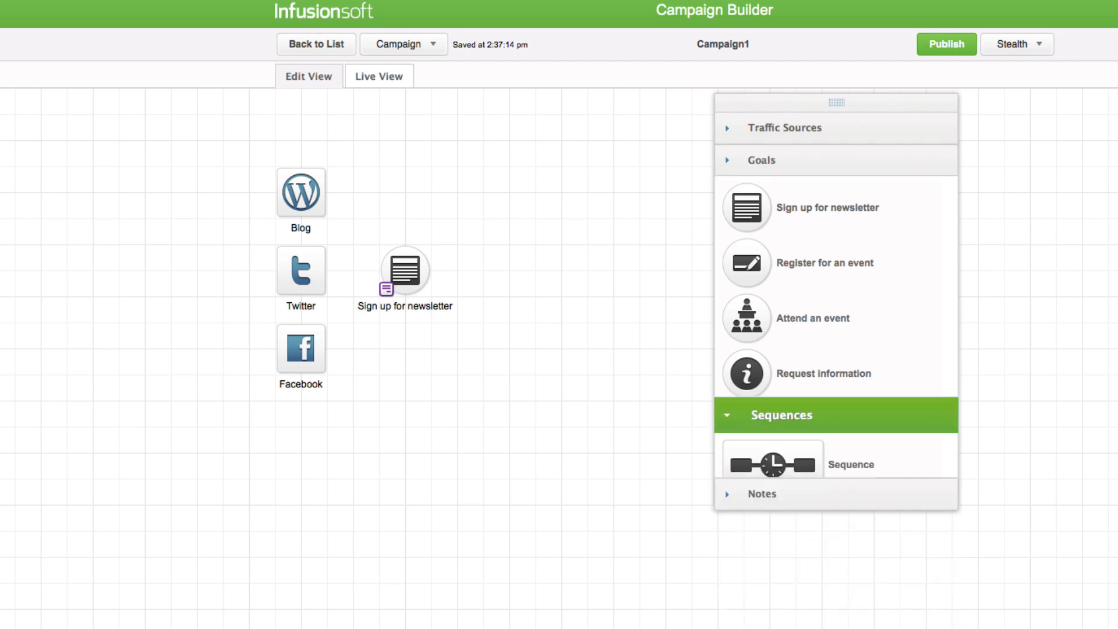
Add a Sequence block to the right of the newsletter signup goal.
{"action": "left_click", "coordinate": [762, 159]}
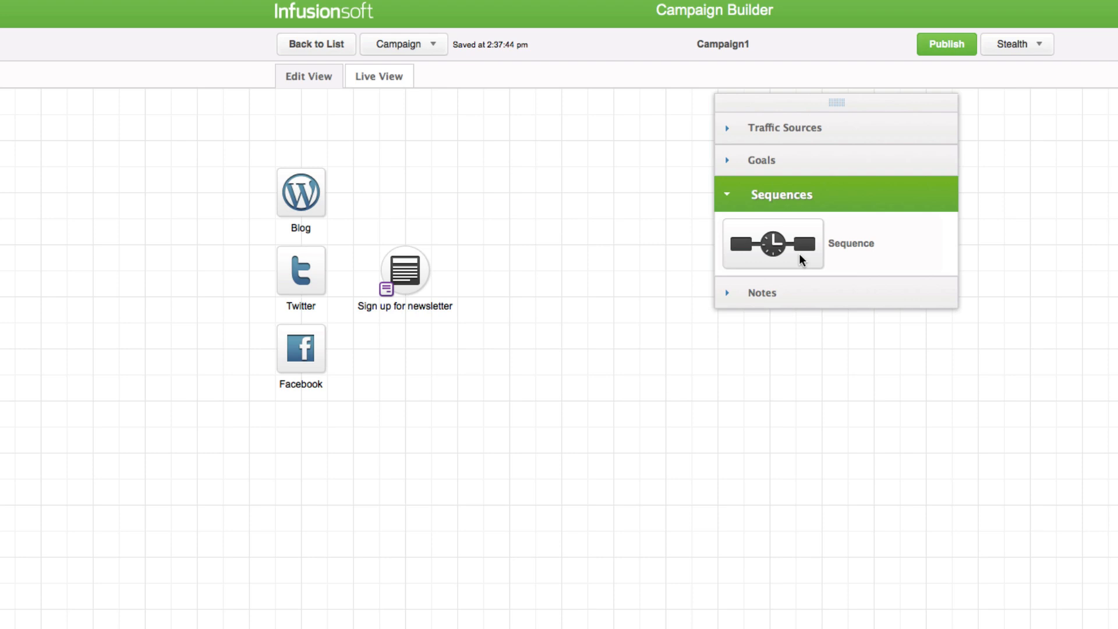
{"action": "left_click_drag", "start_coordinate": [771, 243], "coordinate": [533, 269]}
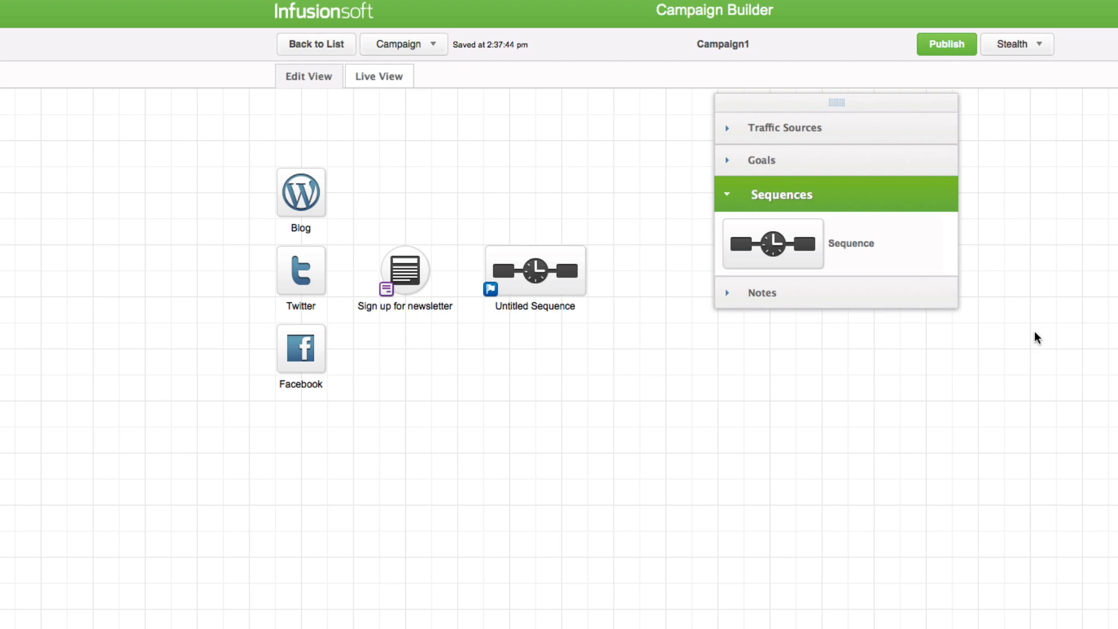
{"action": "mouse_move", "coordinate": [1024, 339]}
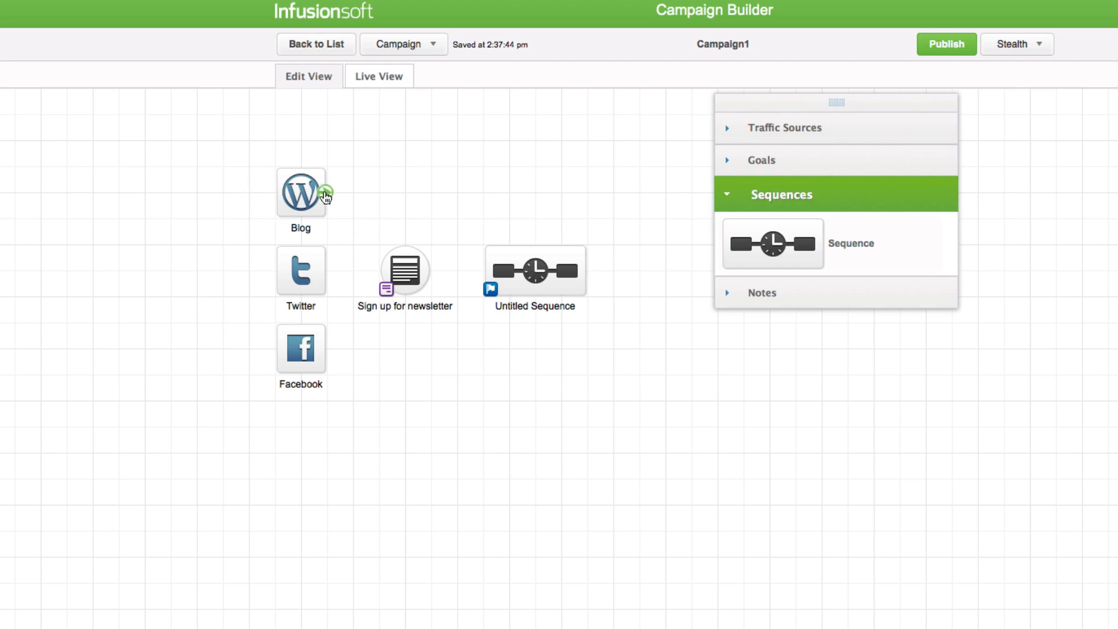
Connect the Blog source to the newsletter signup goal.
{"action": "left_click_drag", "start_coordinate": [327, 191], "coordinate": [380, 270]}
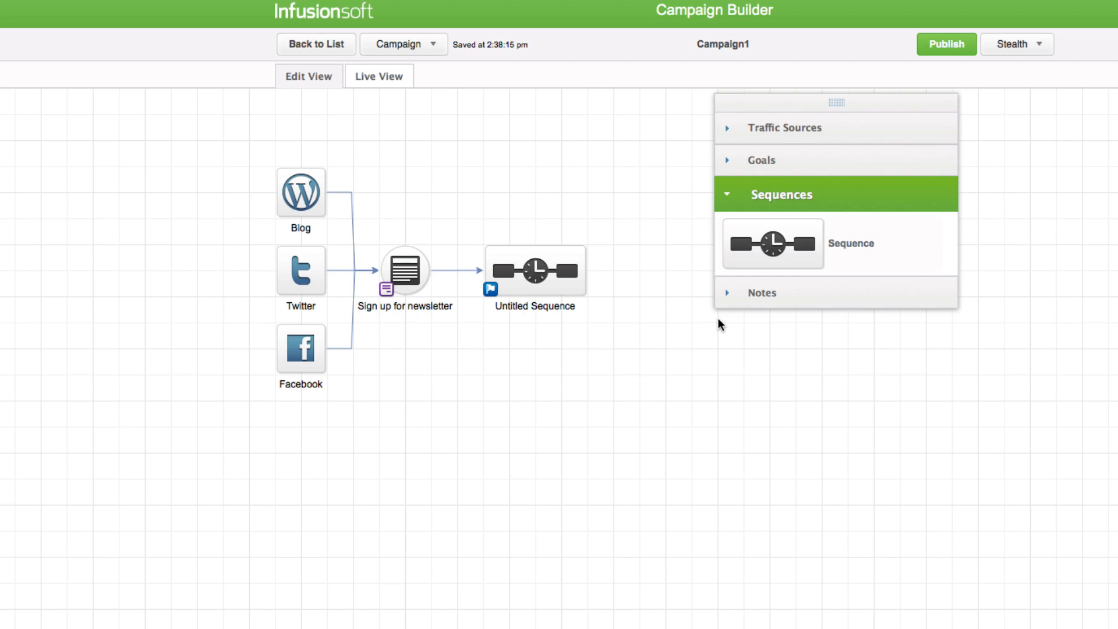
{"action": "mouse_move", "coordinate": [875, 328]}
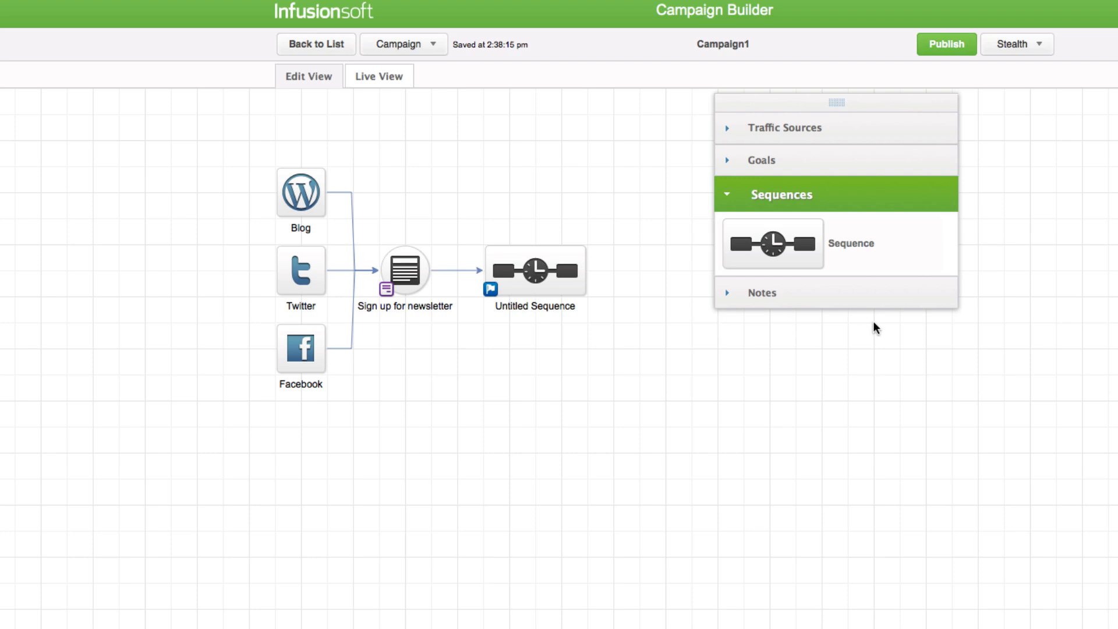
{"action": "mouse_move", "coordinate": [829, 344]}
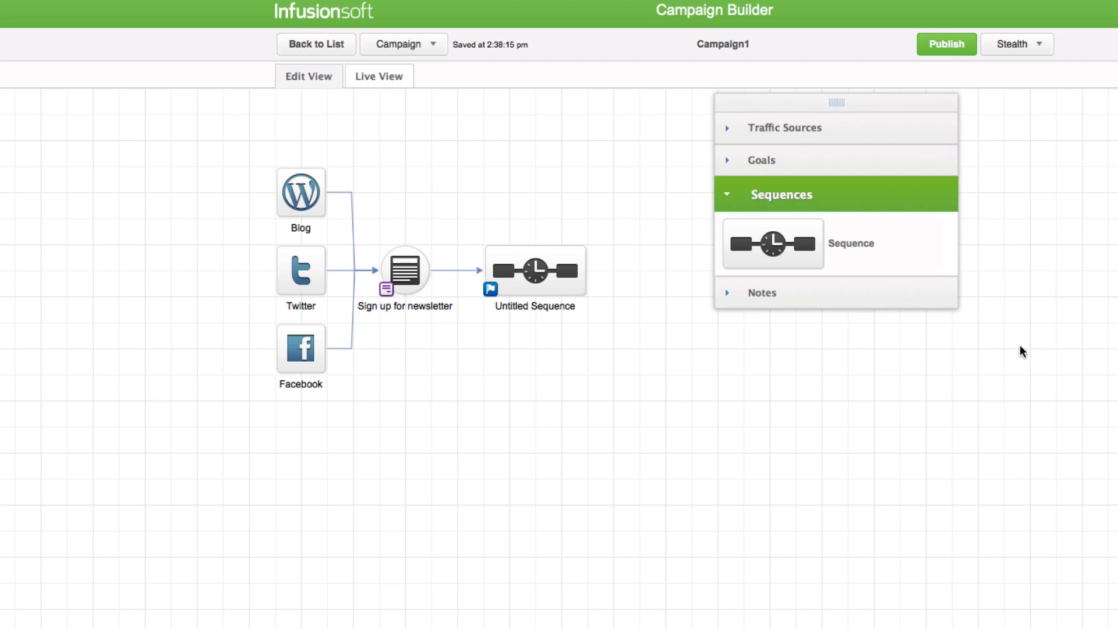
{"action": "mouse_move", "coordinate": [881, 338]}
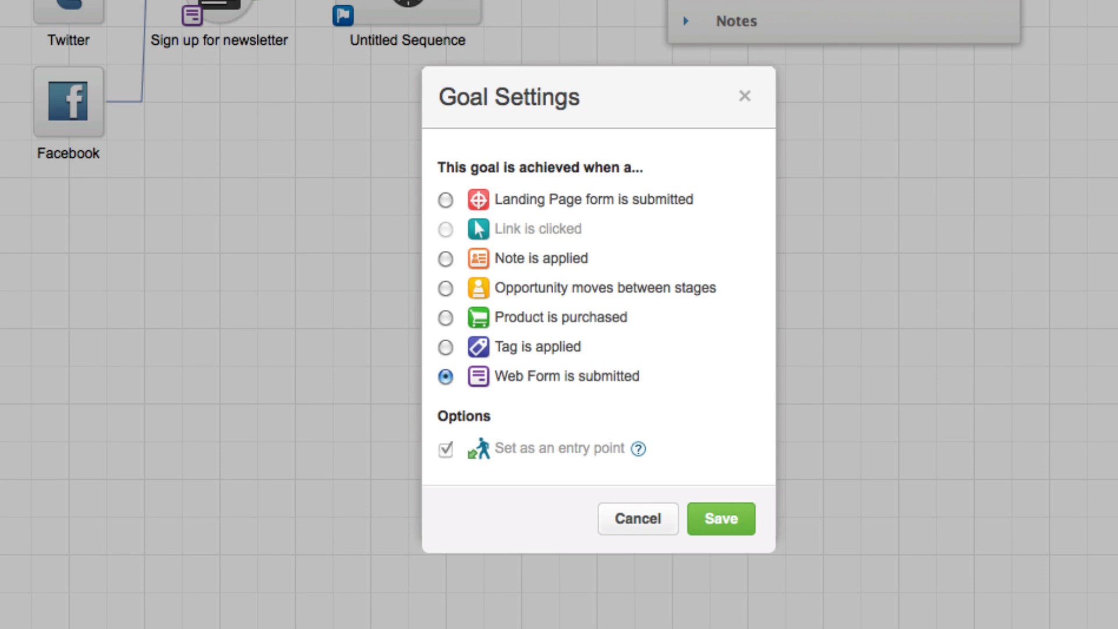
{"action": "left_click", "coordinate": [446, 287]}
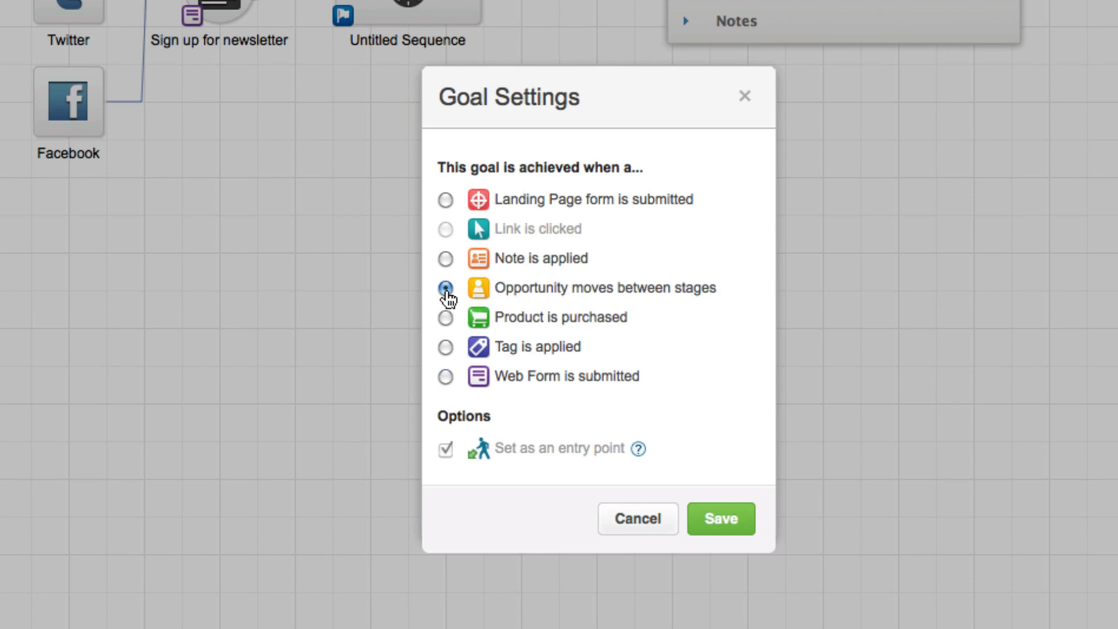
{"action": "left_click", "coordinate": [445, 258]}
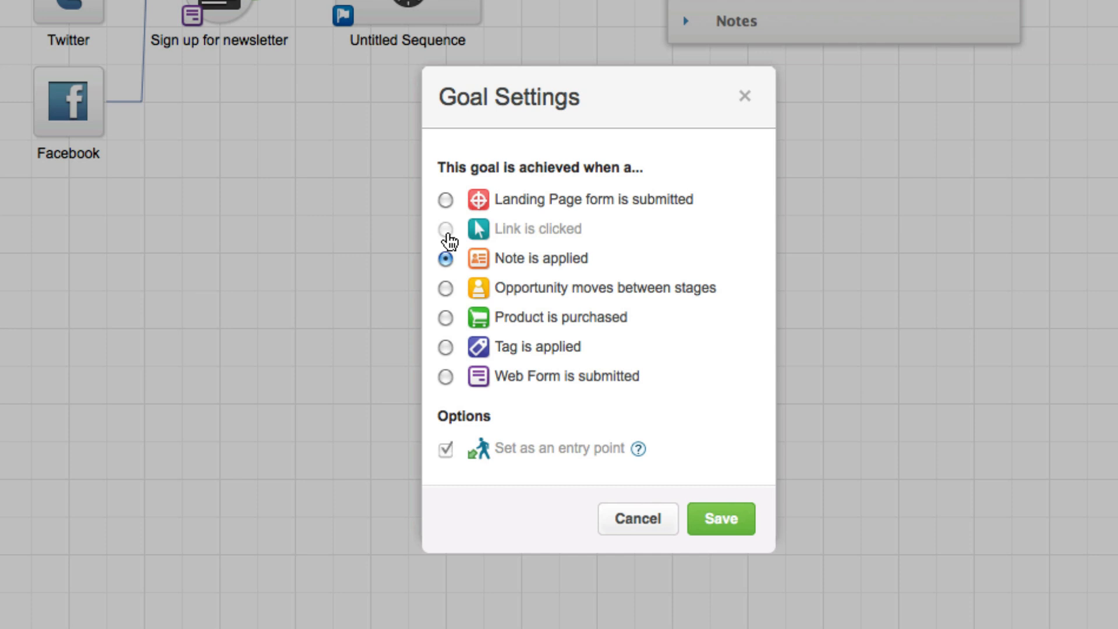
{"action": "mouse_move", "coordinate": [449, 237]}
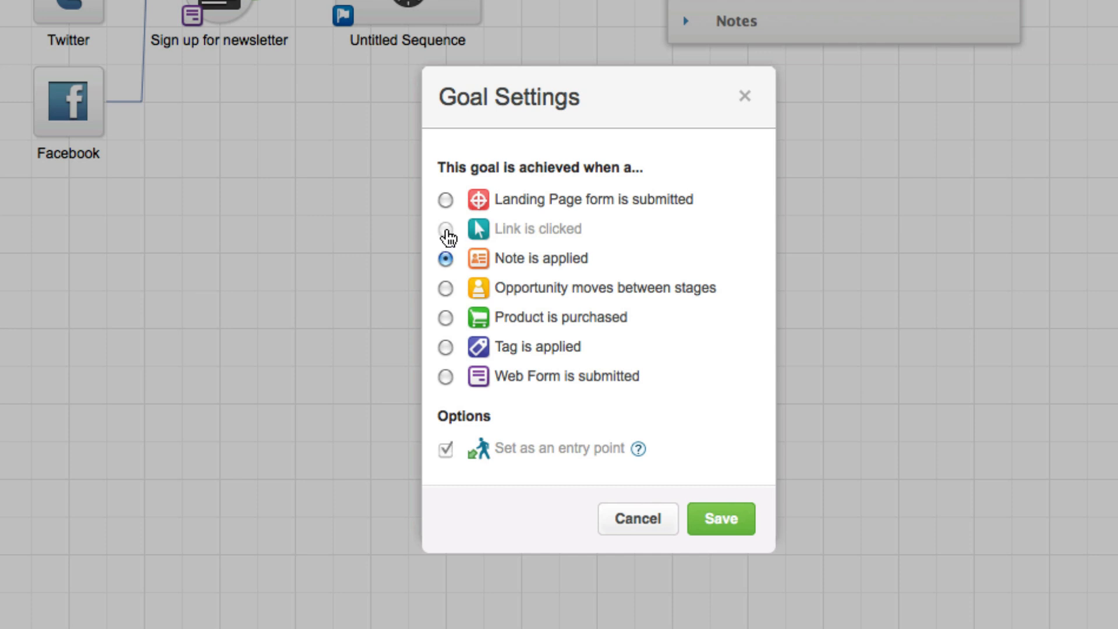
{"action": "left_click", "coordinate": [445, 287]}
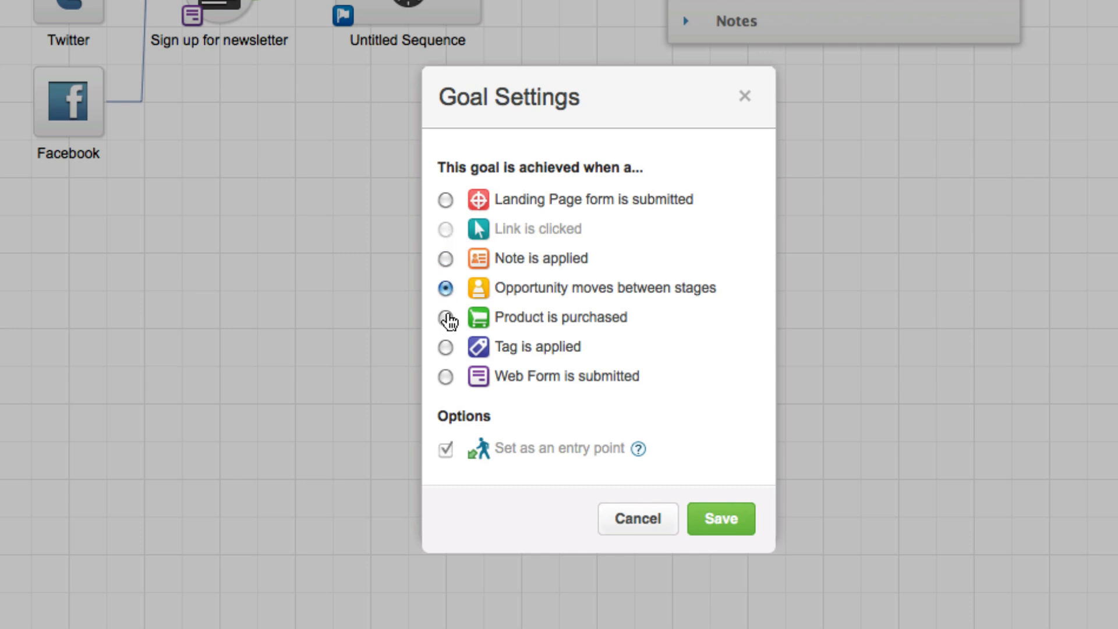
{"action": "left_click", "coordinate": [445, 376]}
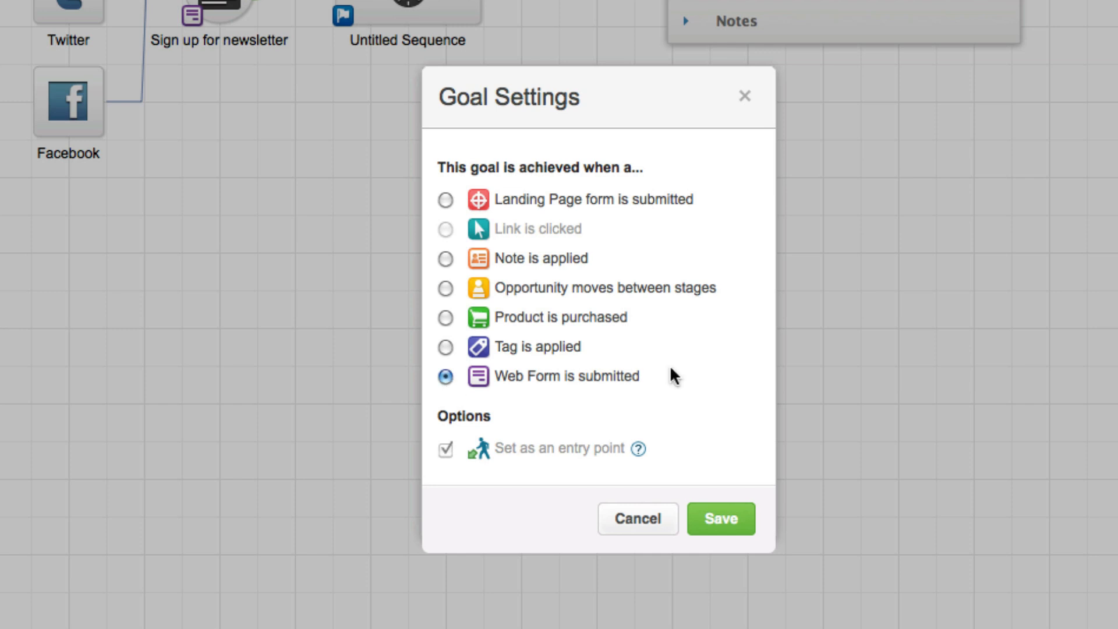
{"action": "mouse_move", "coordinate": [745, 488]}
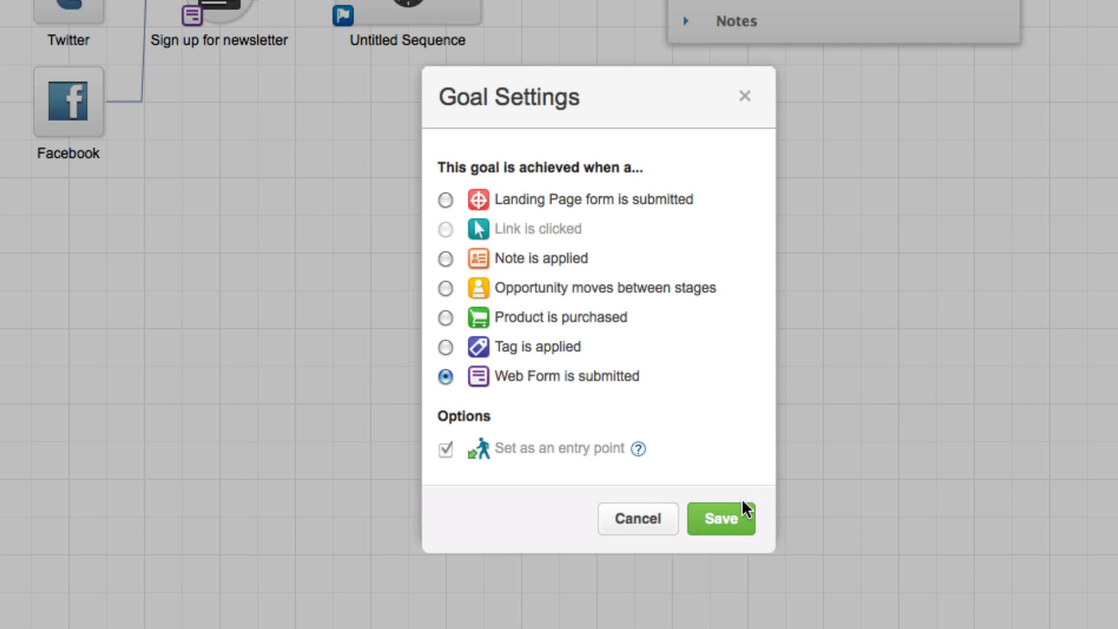
{"action": "left_click", "coordinate": [720, 518]}
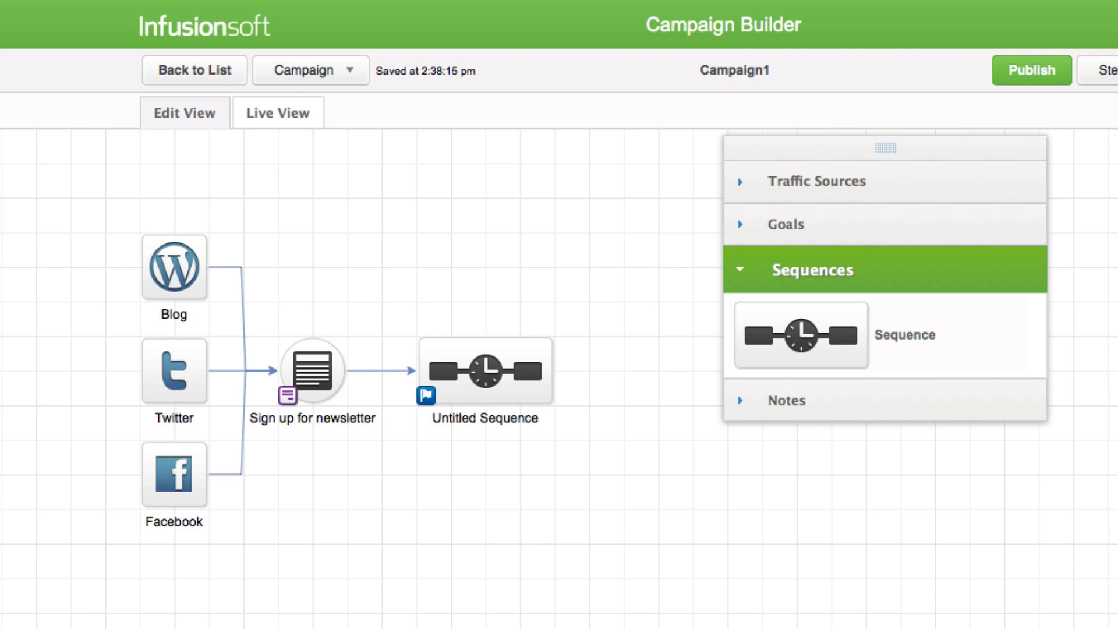
{"action": "mouse_move", "coordinate": [1007, 544]}
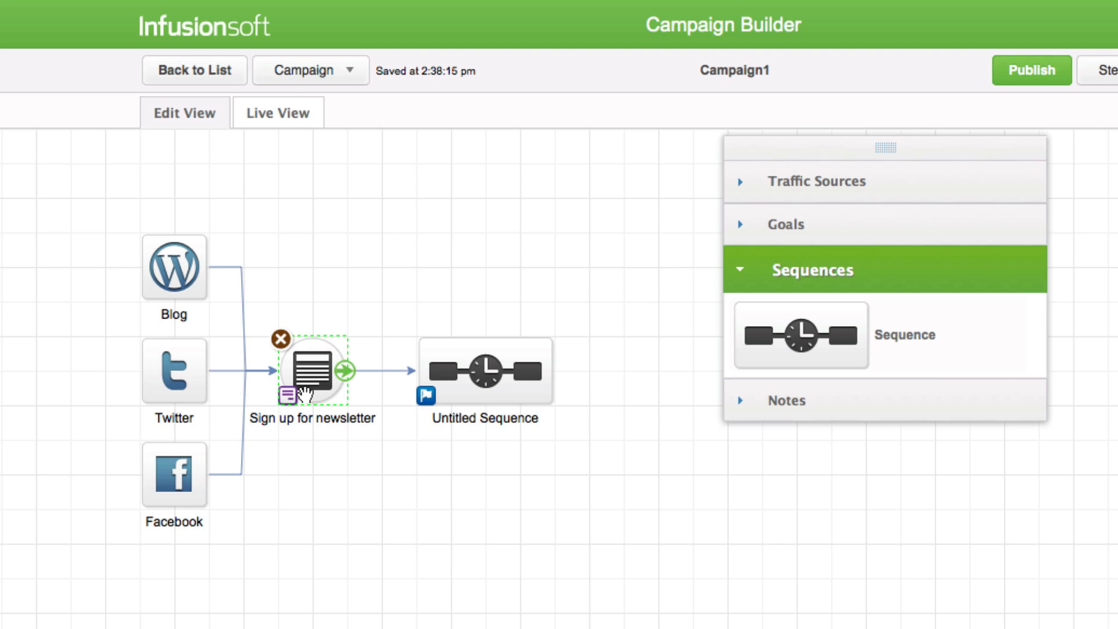
Open the Untitled Sequence in the sequence editor.
{"action": "double_click", "coordinate": [313, 369]}
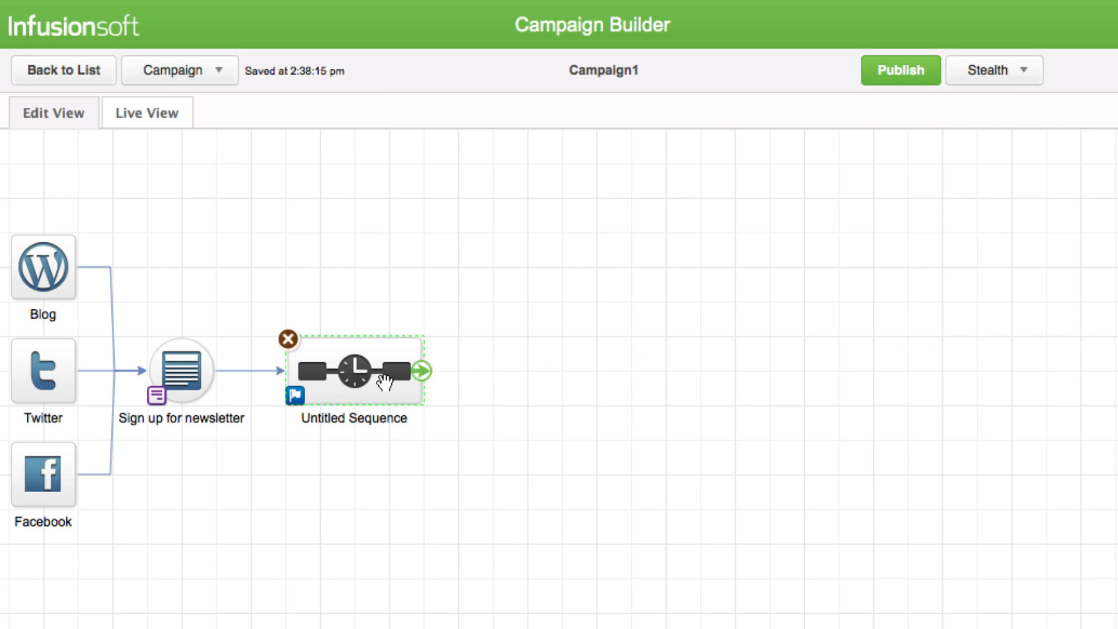
{"action": "double_click", "coordinate": [354, 370]}
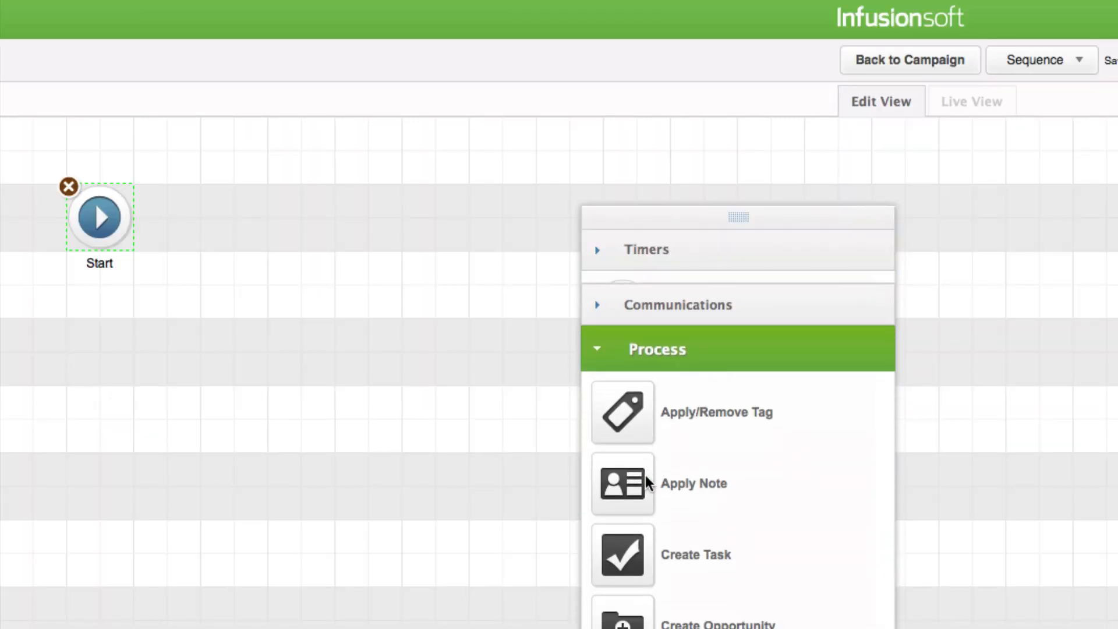
Add an Apply/Remove Tag step after Start, then return to the Campaign1 canvas.
{"action": "left_click_drag", "start_coordinate": [622, 411], "coordinate": [233, 217]}
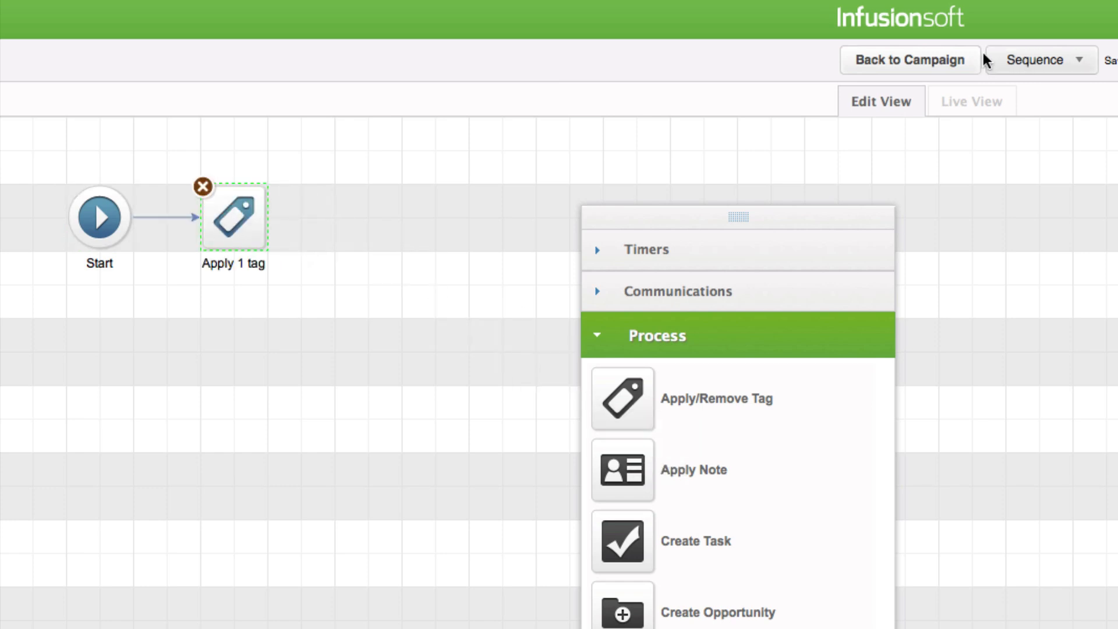
{"action": "left_click", "coordinate": [910, 59]}
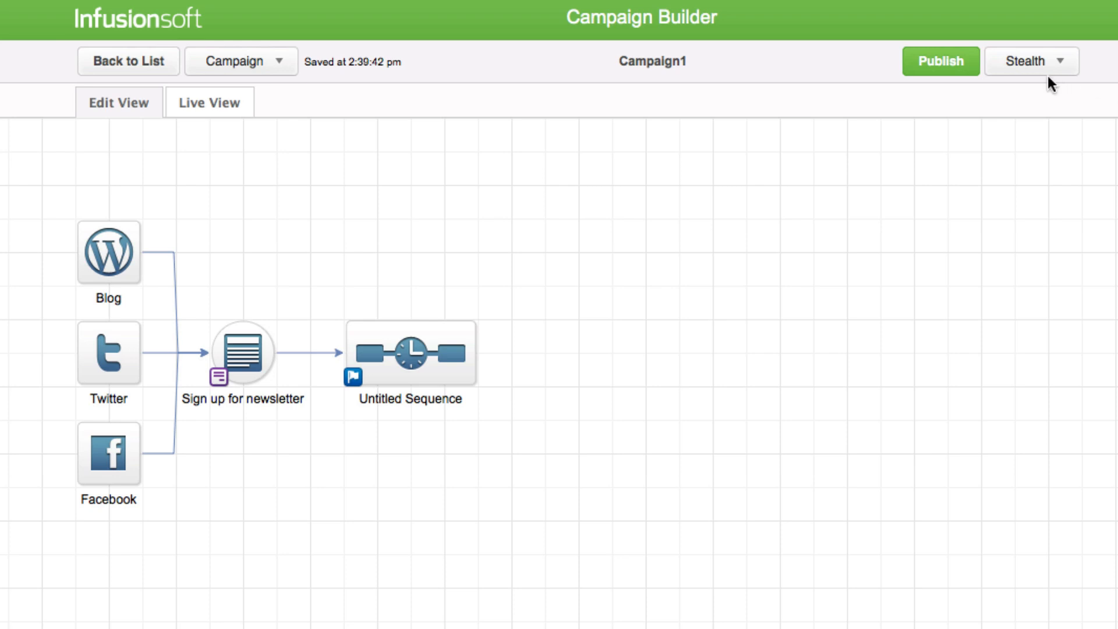
Publish Campaign1, confirming all items in the Items to be Published list.
{"action": "left_click", "coordinate": [940, 60]}
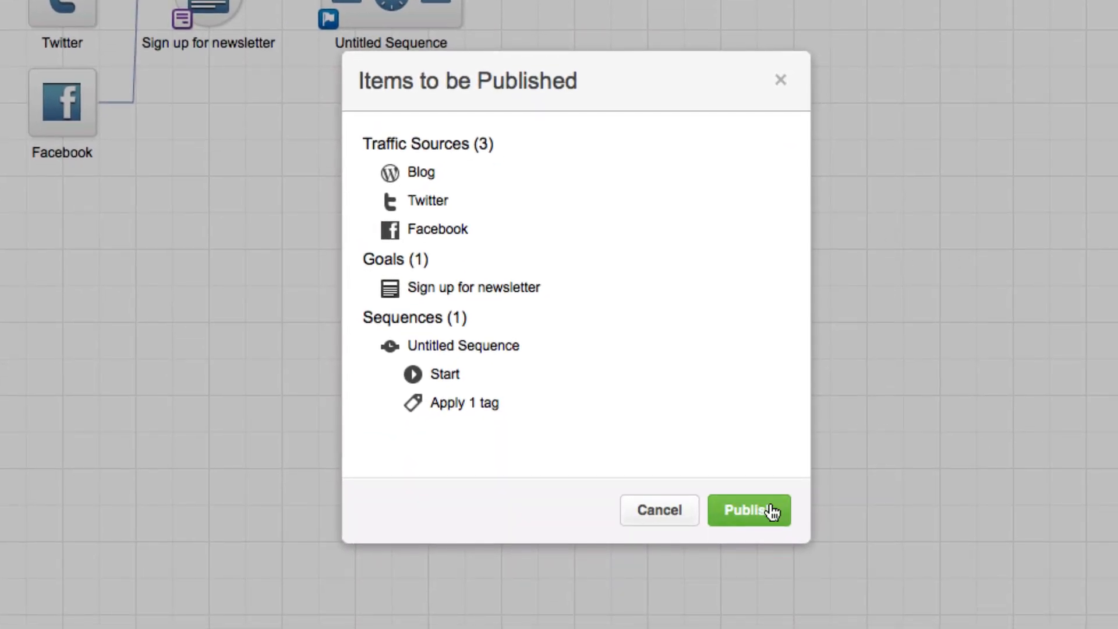
{"action": "left_click", "coordinate": [748, 510]}
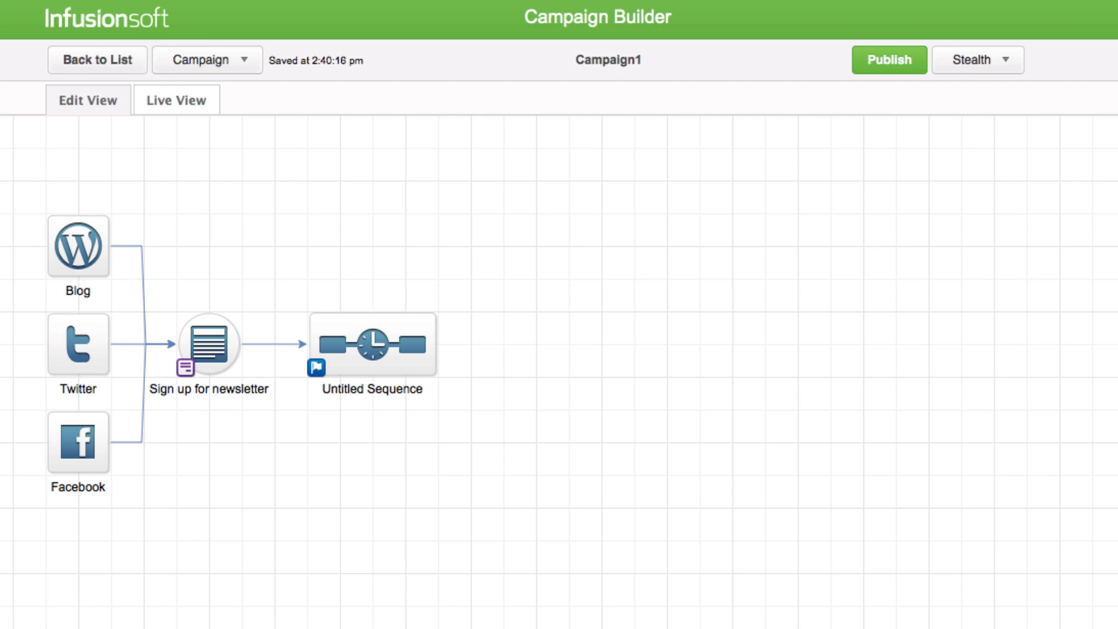
{"action": "mouse_move", "coordinate": [214, 125]}
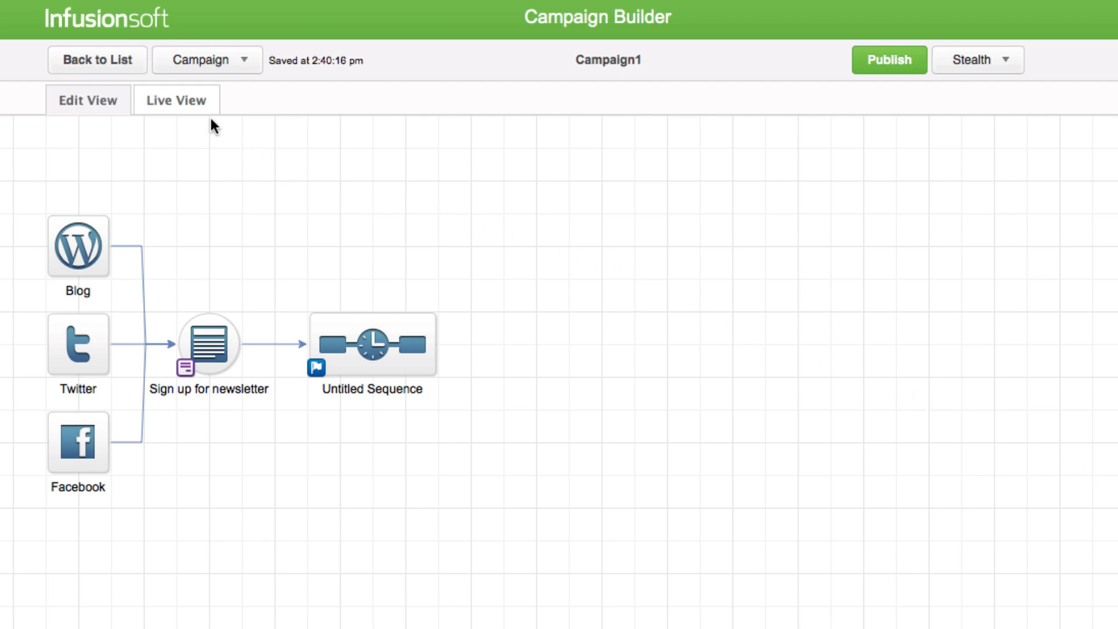
Switch Campaign1 to Live View showing the published sources, goal and sequence.
{"action": "left_click", "coordinate": [175, 100]}
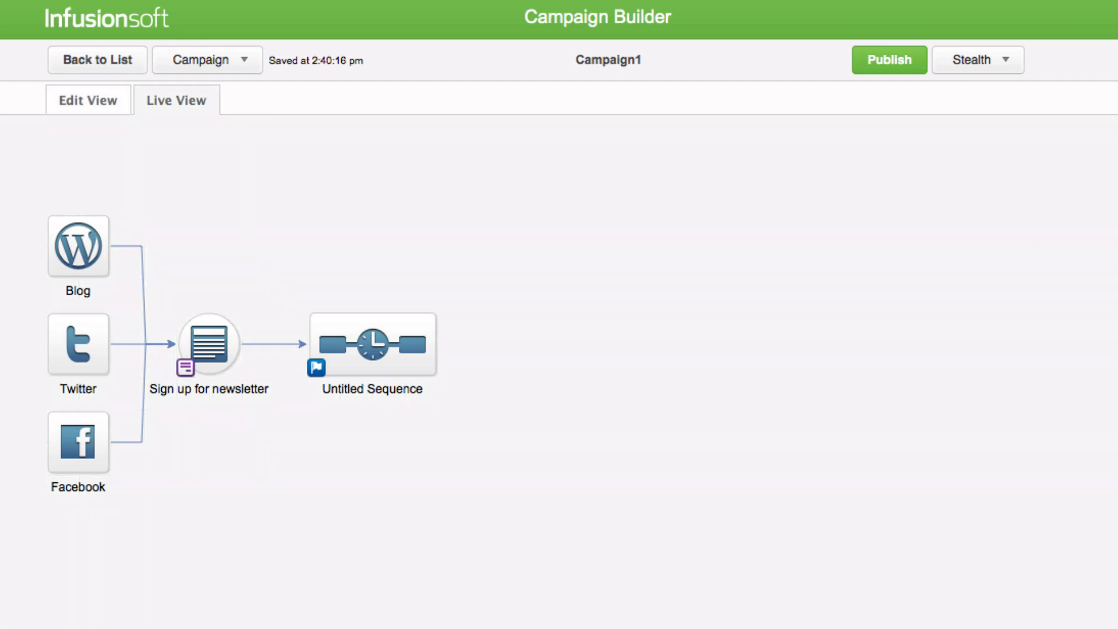